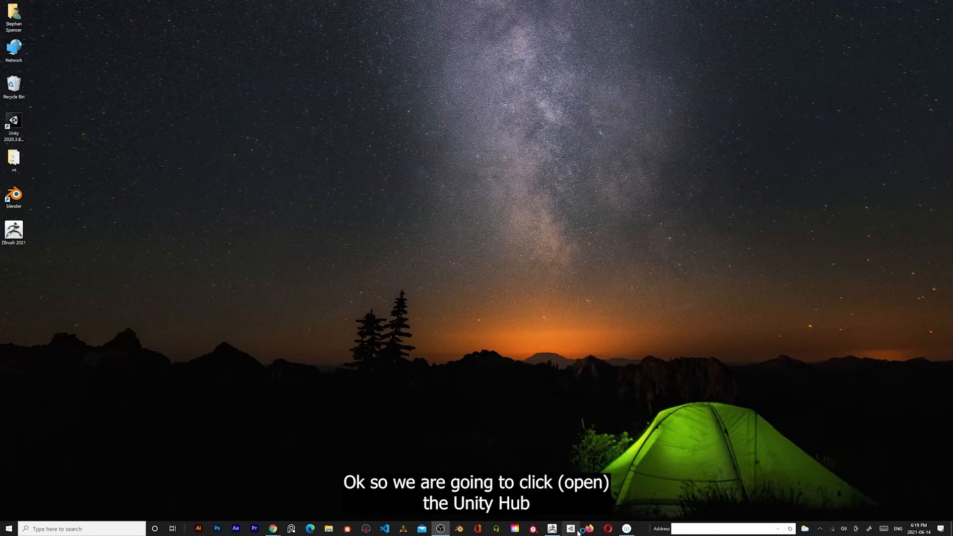
Step: Launch Unity Hub from the taskbar to see the existing projects
click(570, 528)
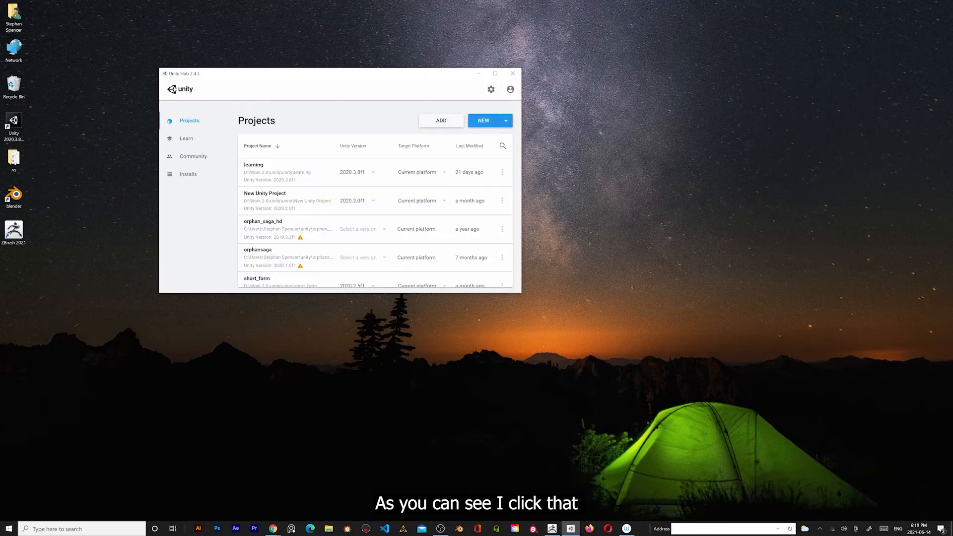
Step: Begin a new Unity project and enter 'leo-cove' as its project name
click(483, 119)
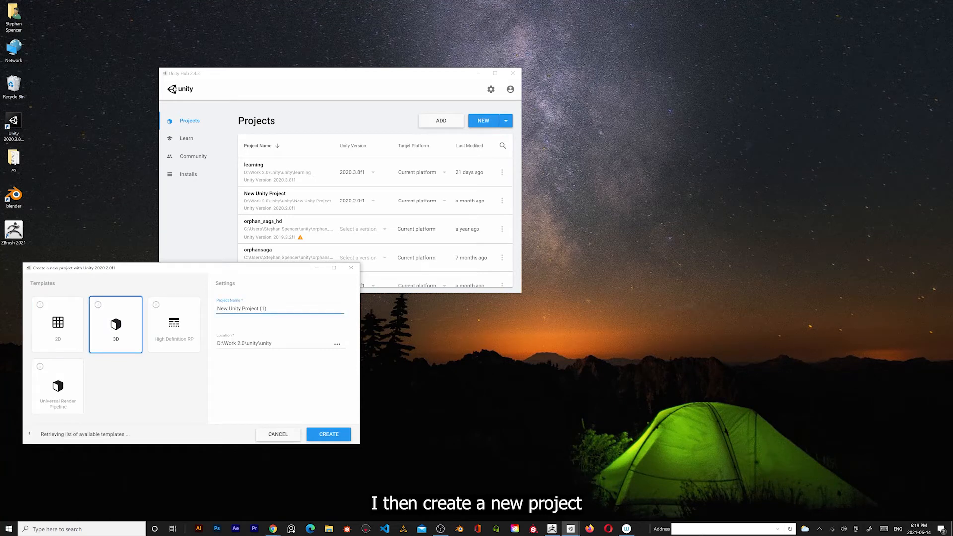
text(leo)
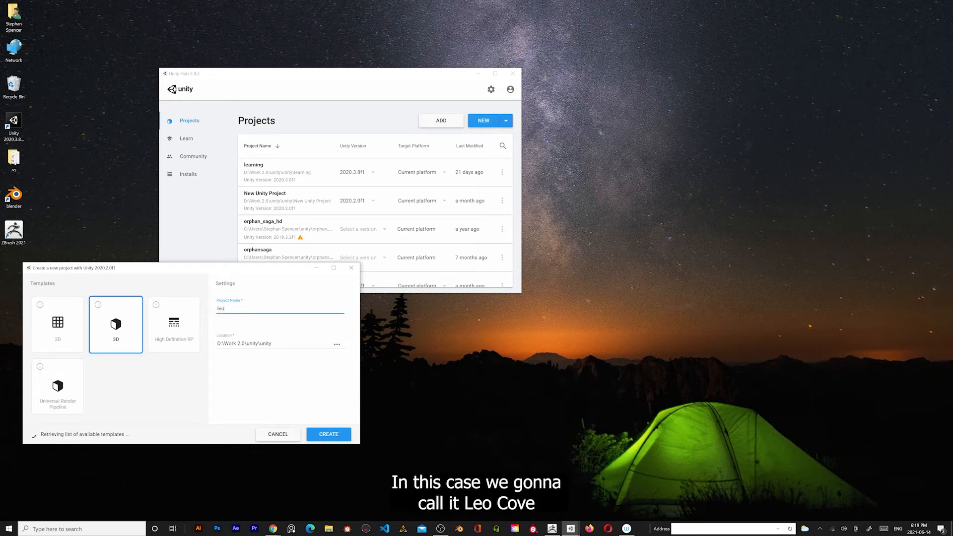
text(cove)
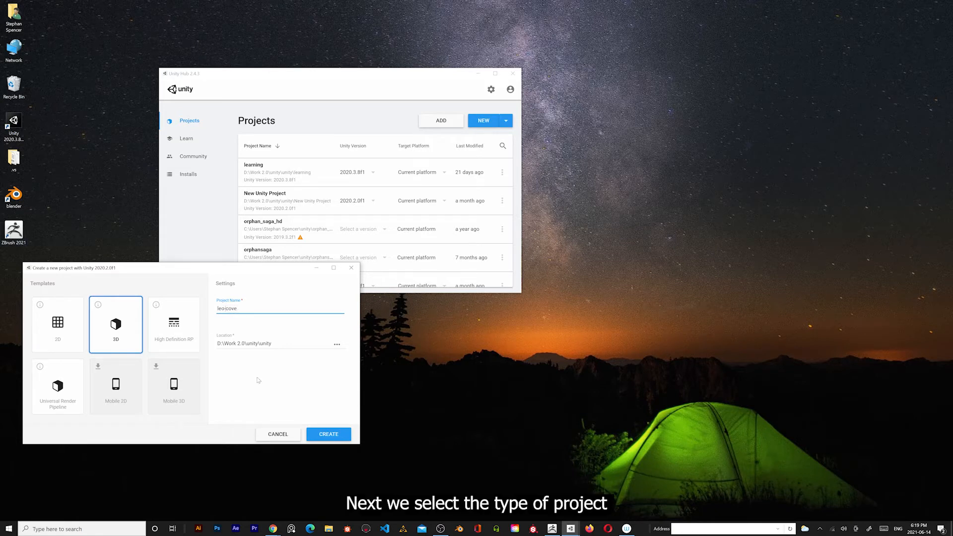
click(57, 385)
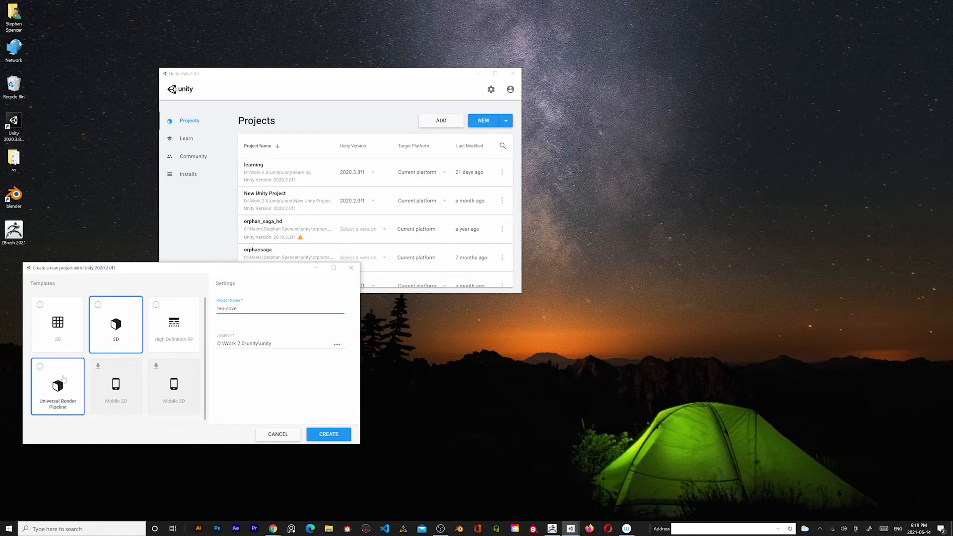
Step: Choose the Universal Render Pipeline template and browse for the project location
click(174, 386)
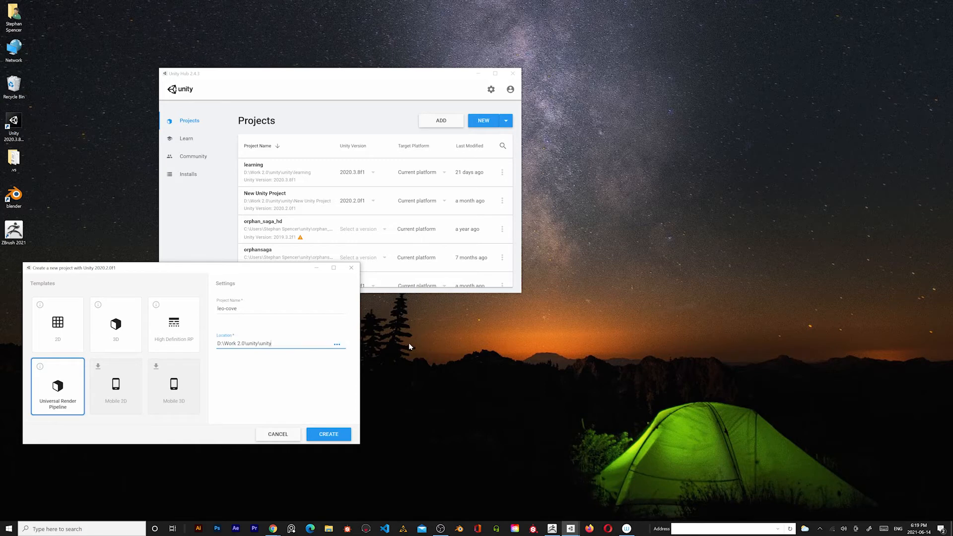
click(336, 344)
text(leo)
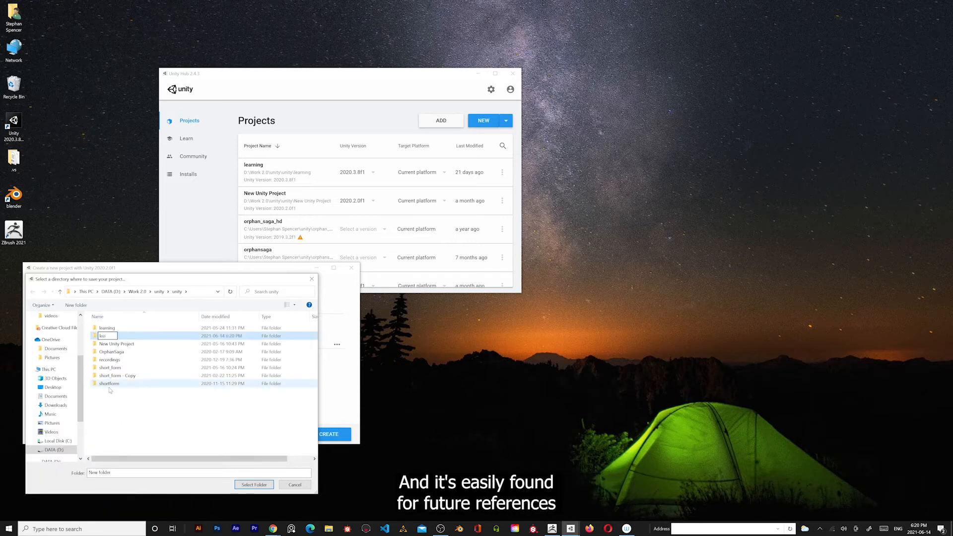
Step: Name a new folder 'leo_cove' and select it as the project location
text(_cover)
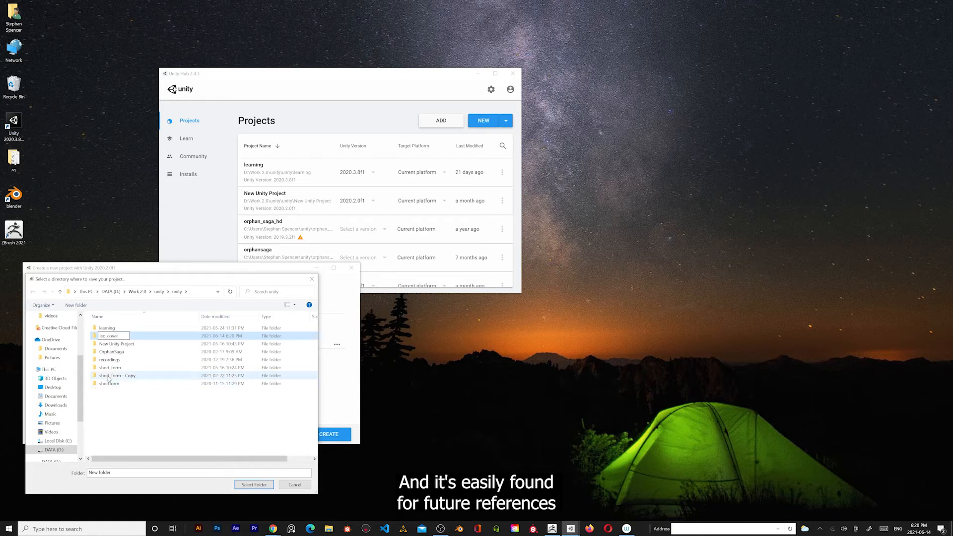
click(106, 336)
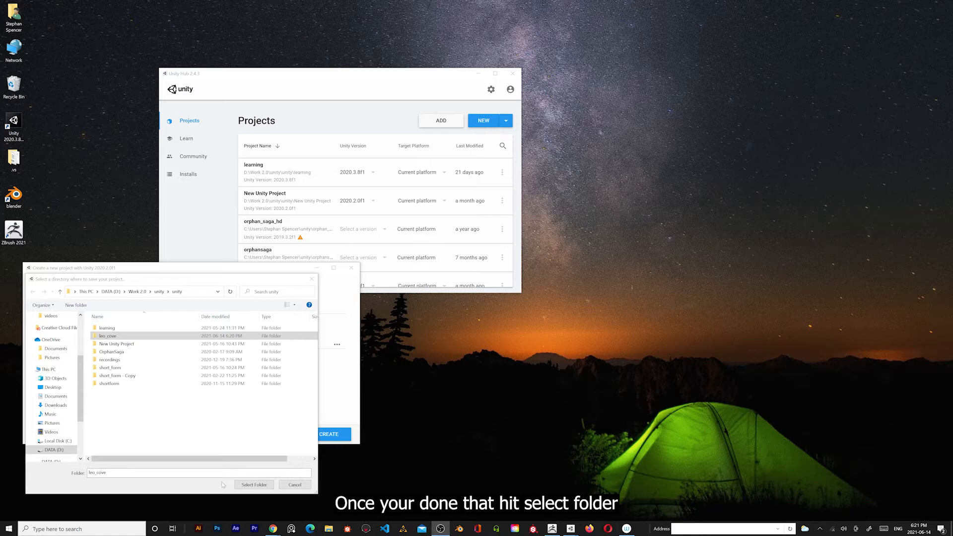
click(255, 484)
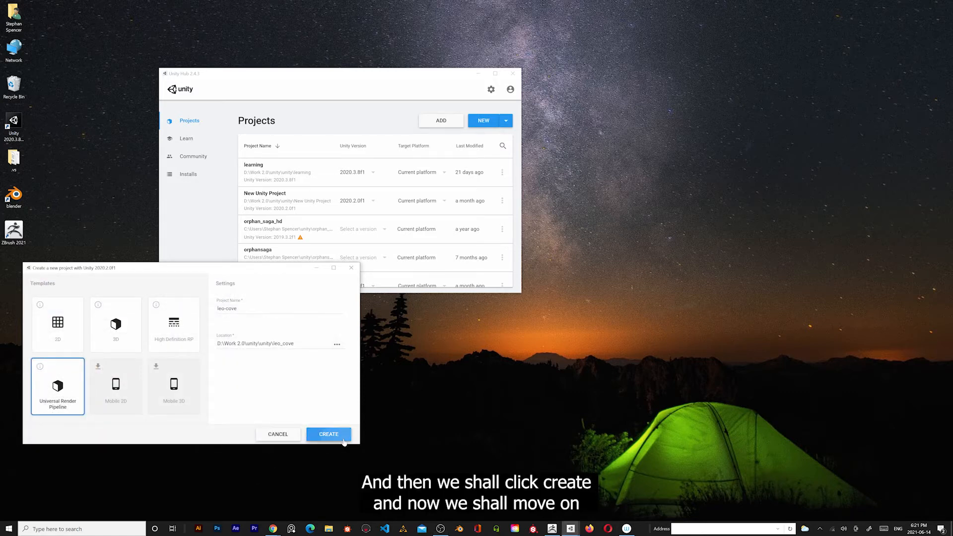
Step: Create the leo-cove URP project and maximize the Unity Editor once it opens
click(328, 433)
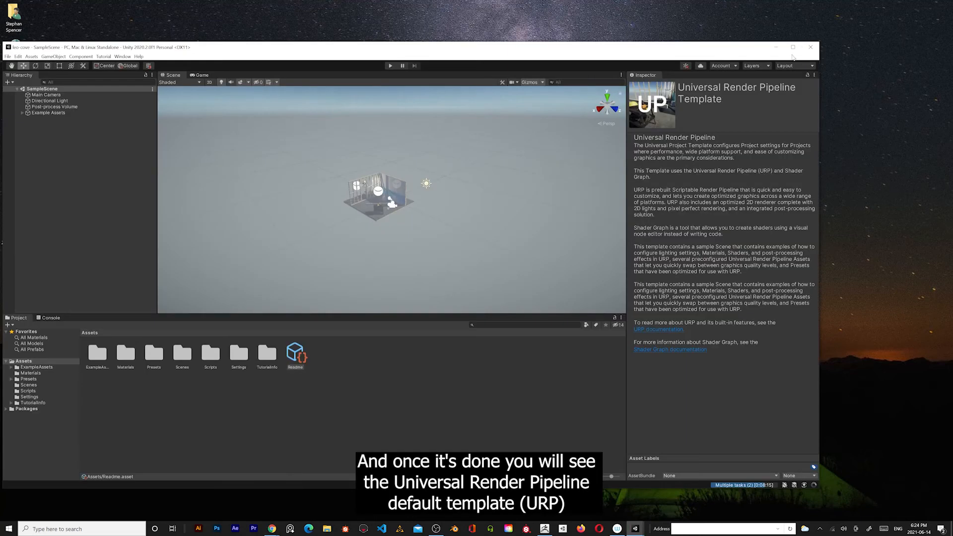
click(792, 47)
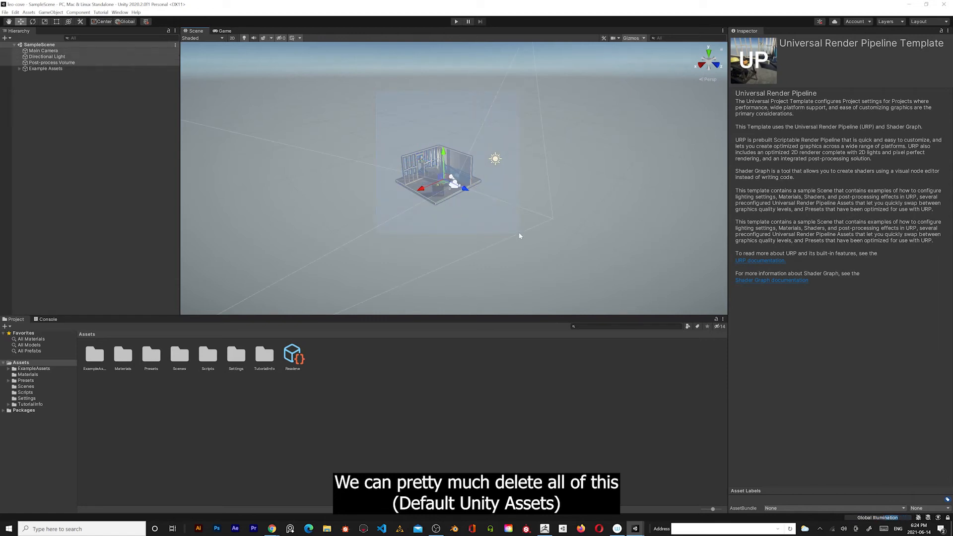
Step: Delete the Example Assets group from the sample scene's Hierarchy
click(46, 56)
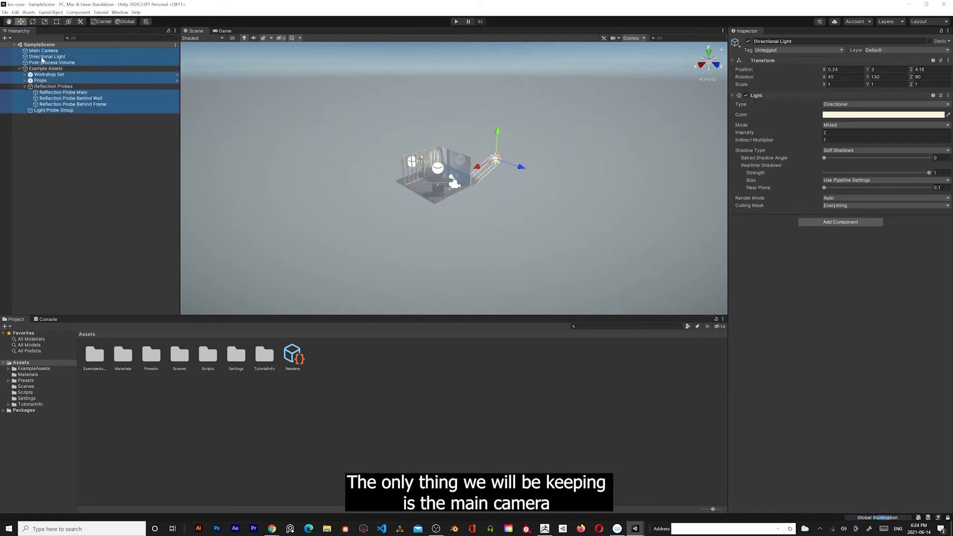
click(45, 68)
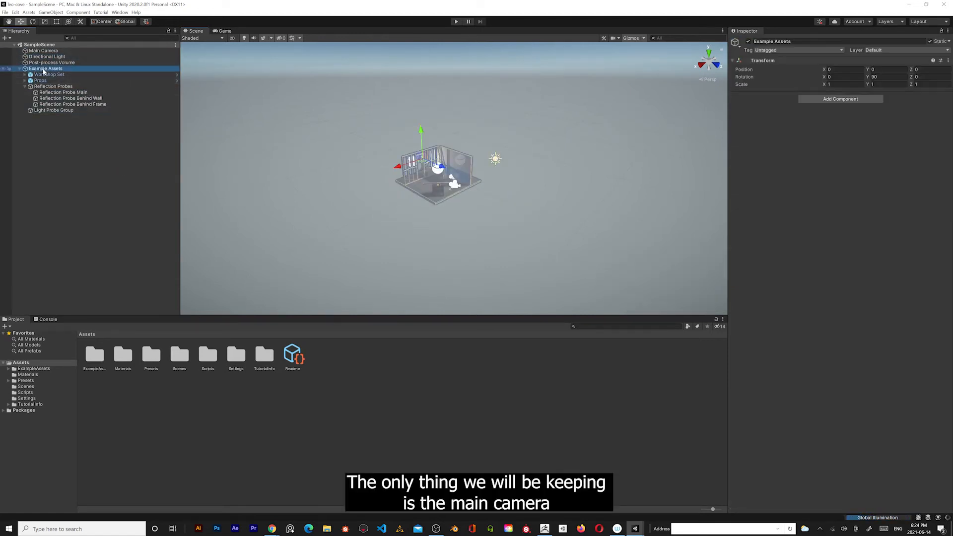
right_click(46, 68)
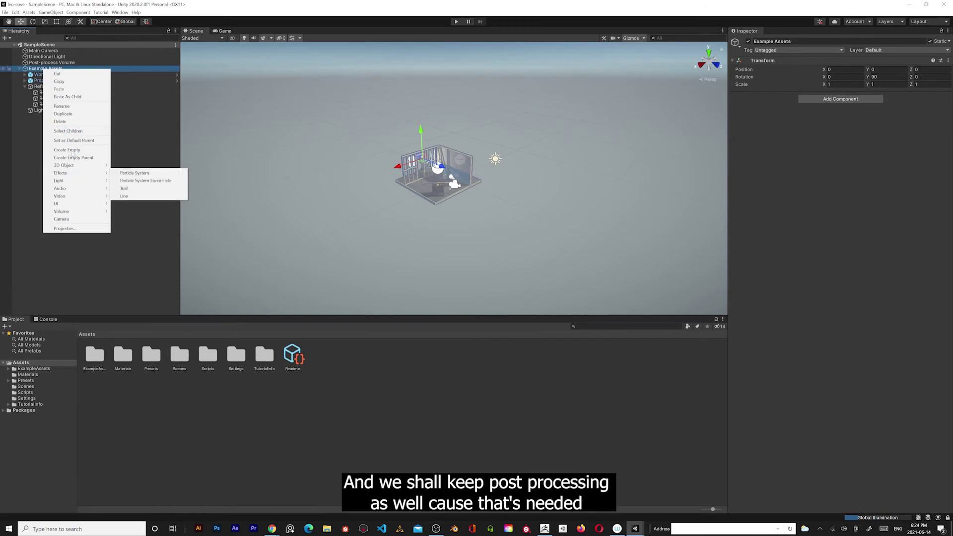
click(60, 121)
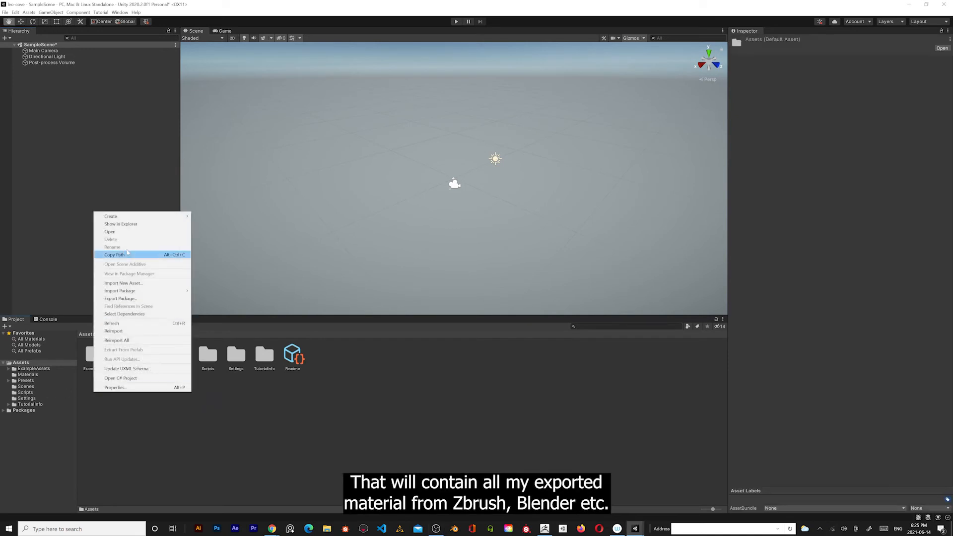
mouse_move(111, 217)
text(models)
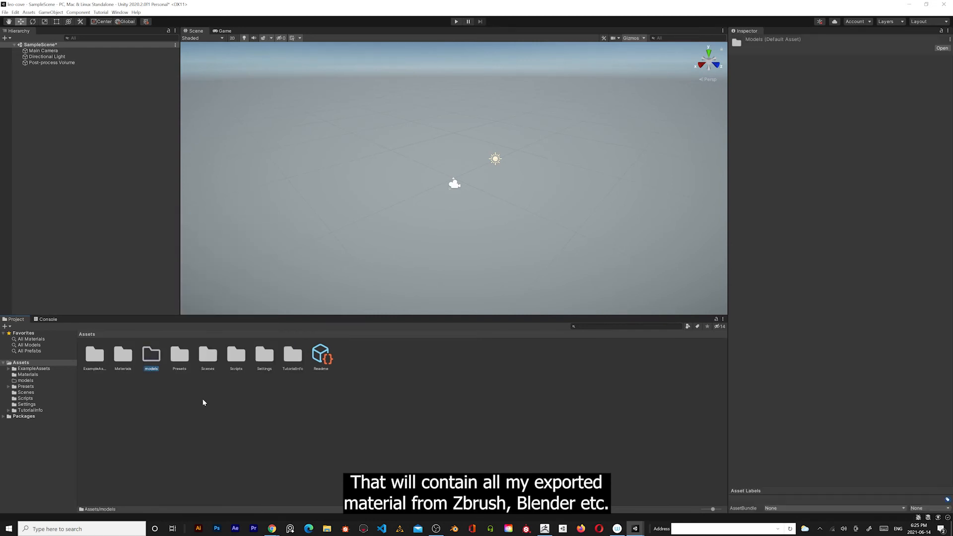
mouse_move(168, 424)
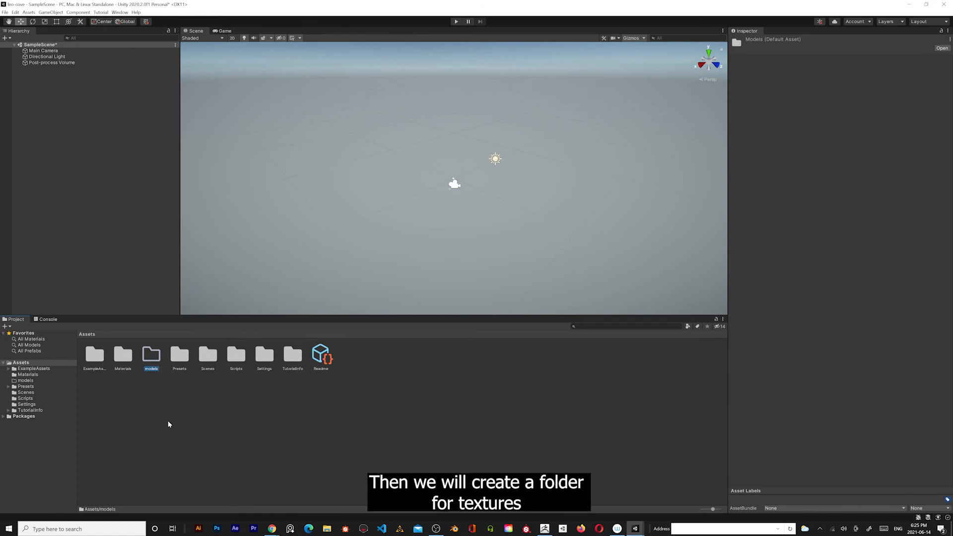
Step: Create a folder named 'textures' in Assets
right_click(168, 423)
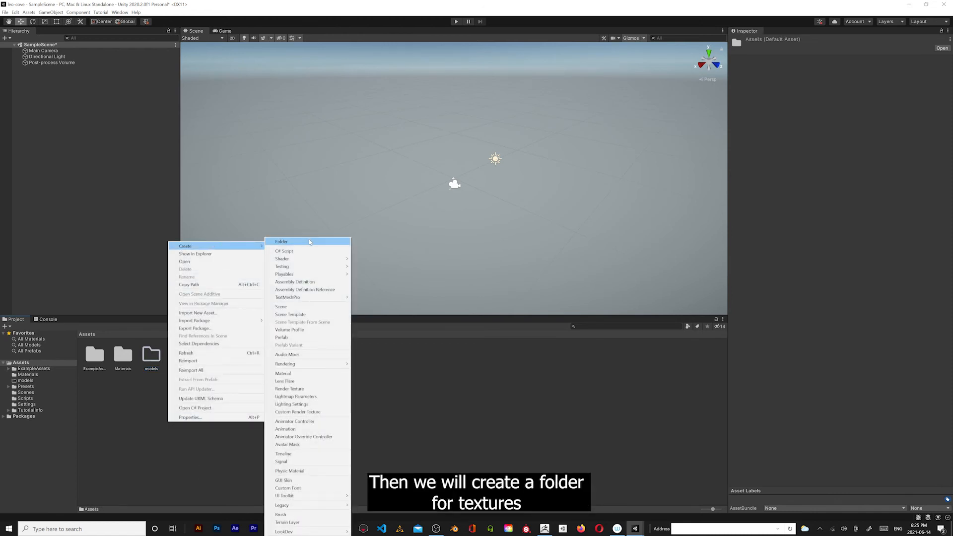
click(281, 241)
text(textures)
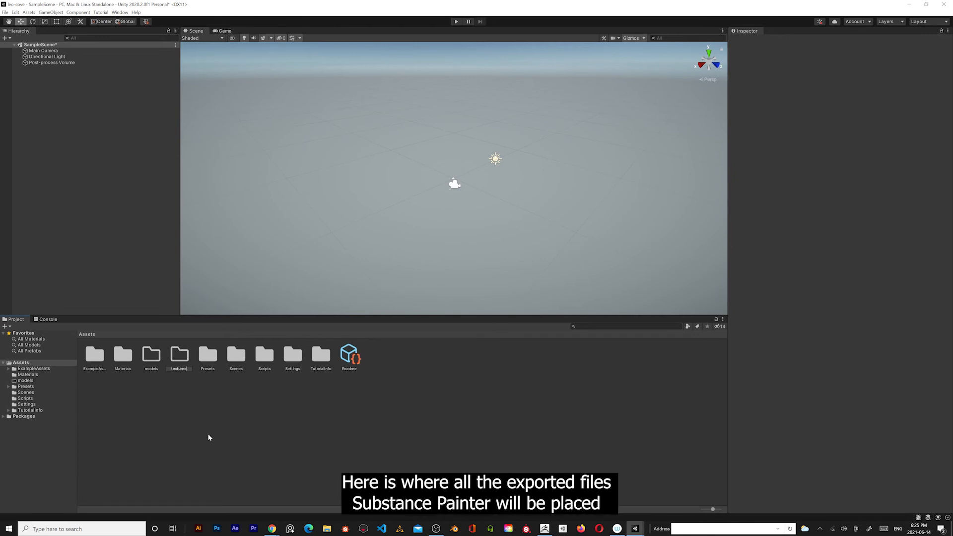
click(292, 354)
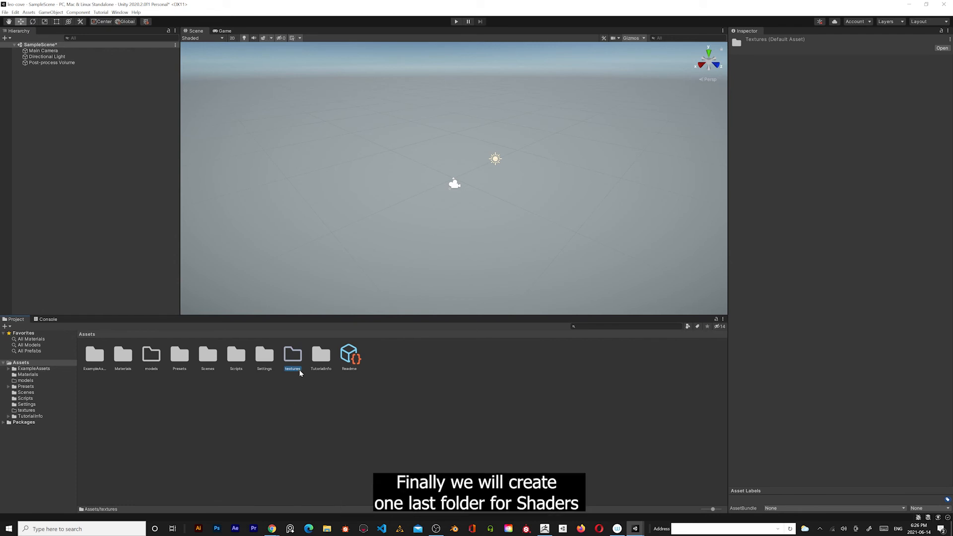